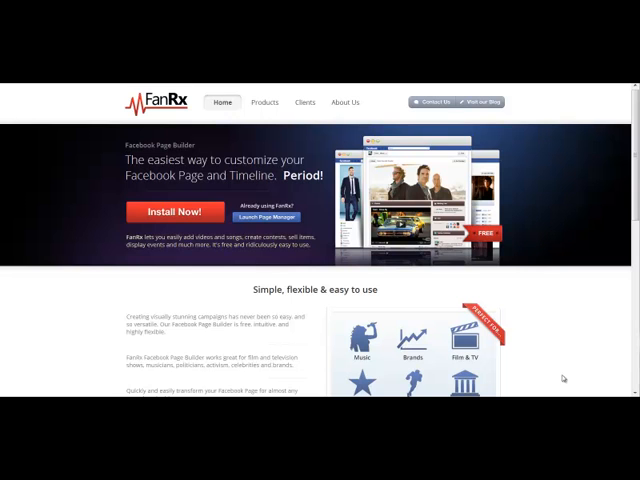
mouse_move(324, 144)
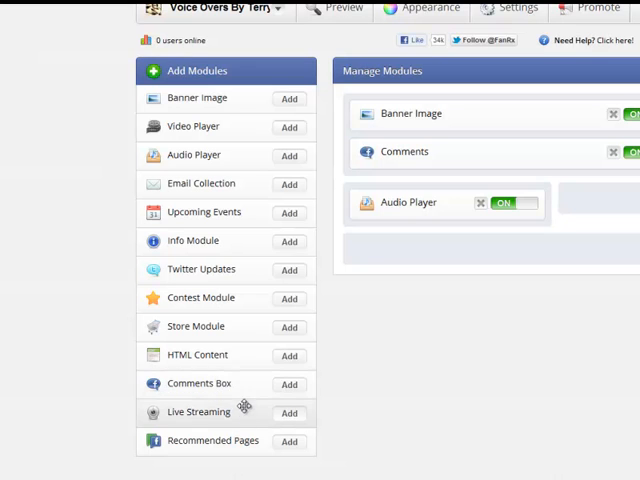
mouse_move(240, 384)
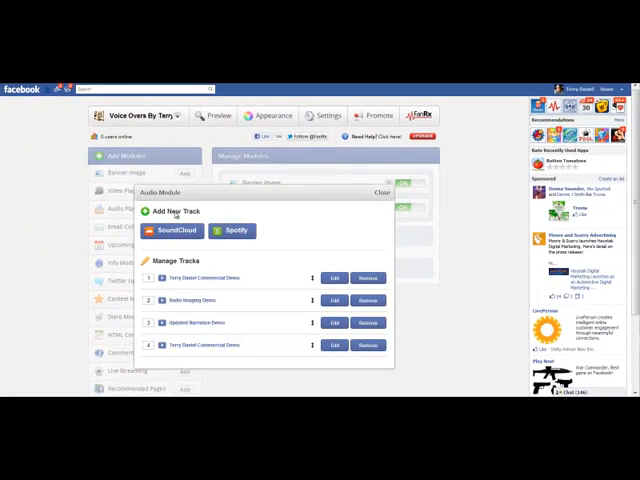
mouse_move(300, 230)
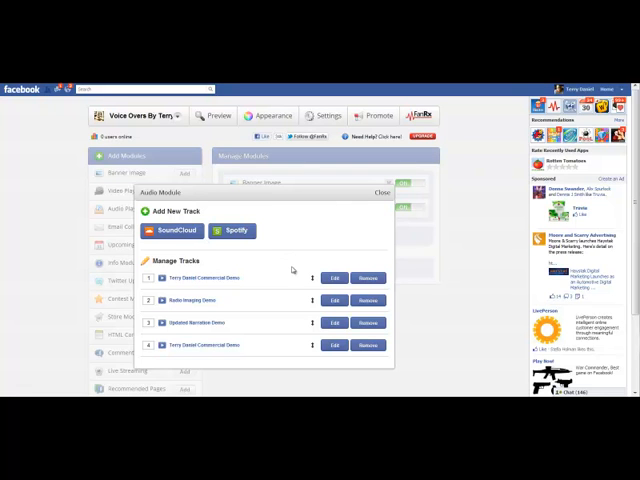
mouse_move(370, 352)
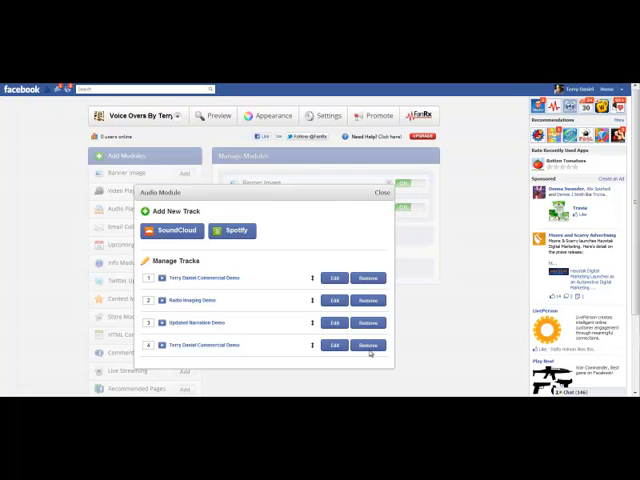
- Remove the fourth track from the audio module's Manage Tracks list, leaving three
click(368, 344)
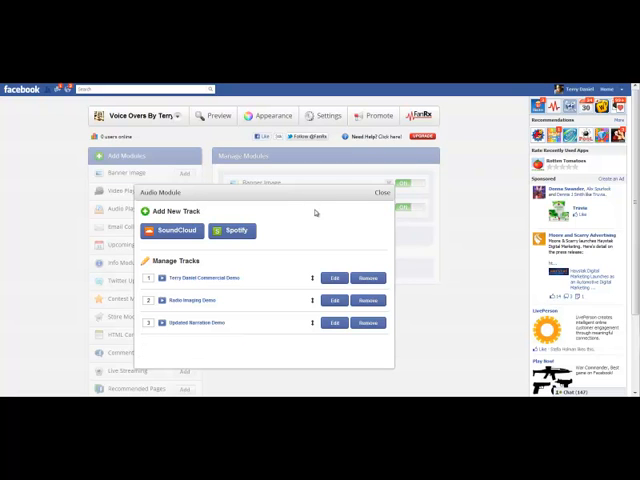
mouse_move(252, 324)
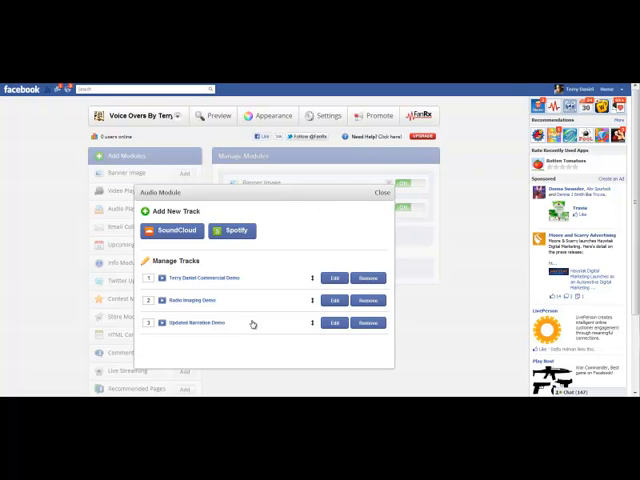
mouse_move(308, 216)
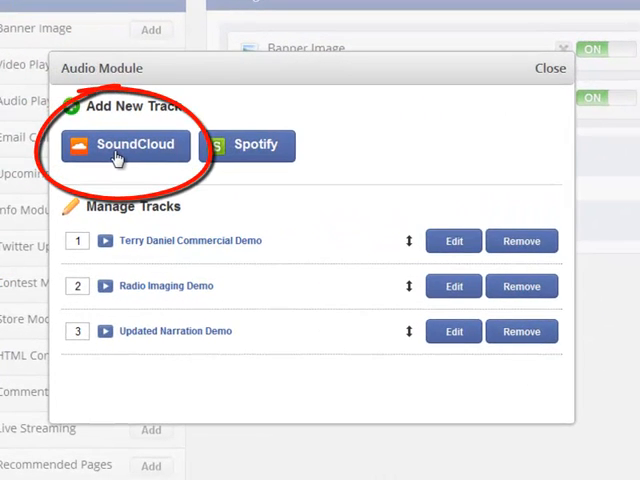
- Add the commercial-demo-2012 SoundCloud URL from voiceoversbyterrydaniel as a new player track
click(124, 144)
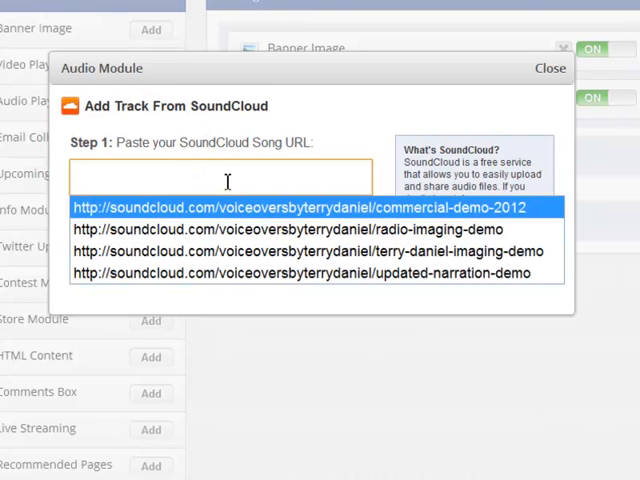
click(300, 208)
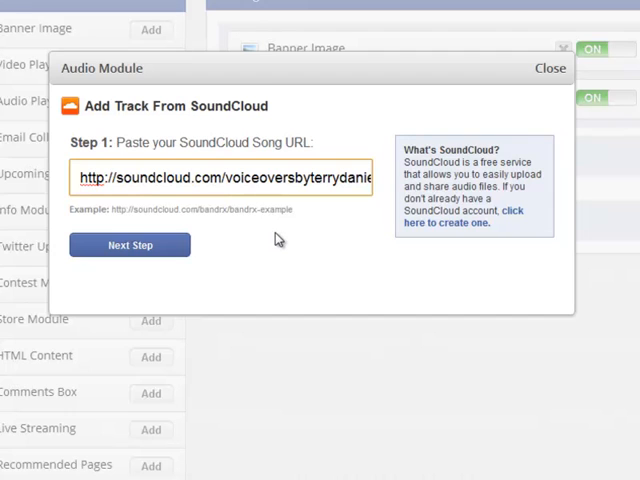
mouse_move(340, 292)
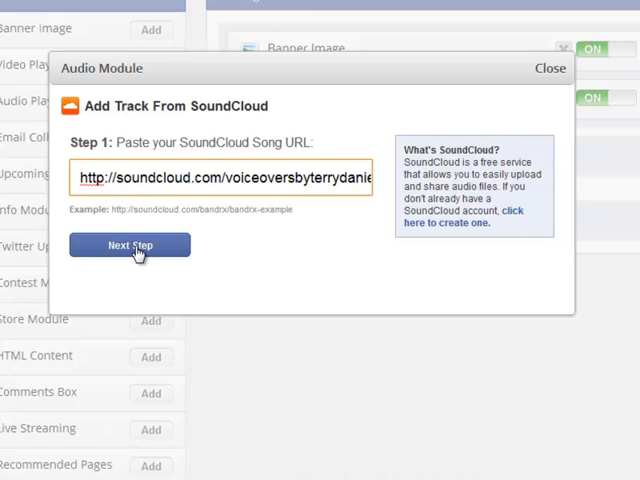
click(128, 244)
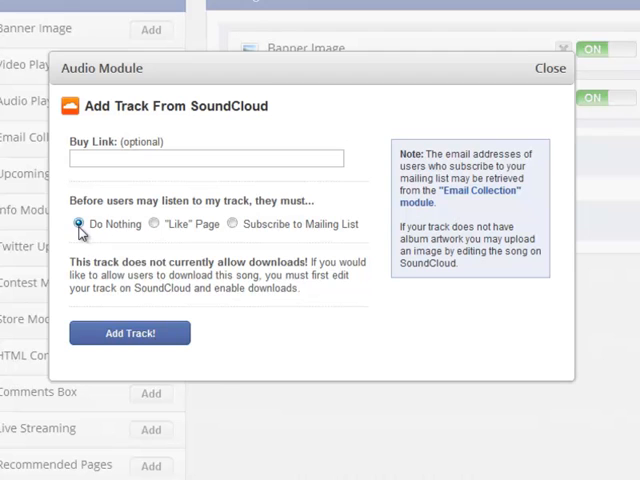
mouse_move(456, 332)
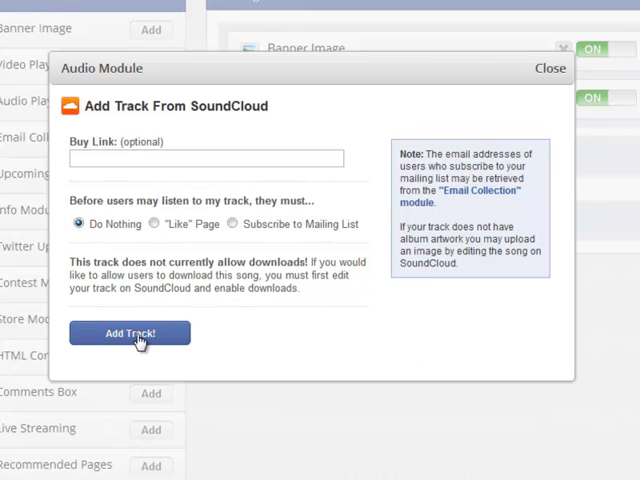
click(128, 332)
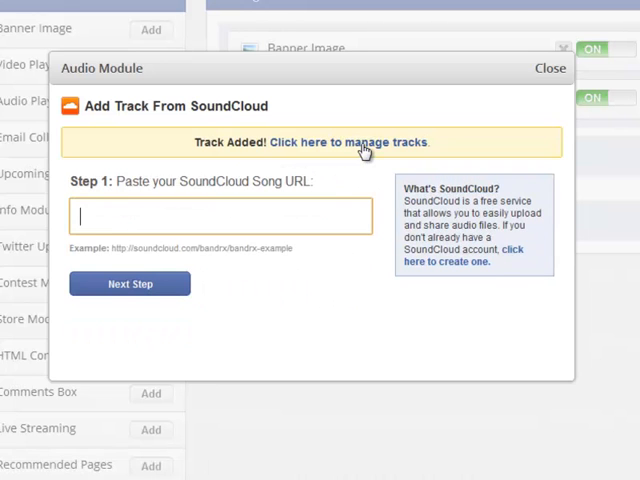
- Return to Manage Tracks and remove the duplicate Terry Daniel Commercial Demo (track 4)
click(350, 142)
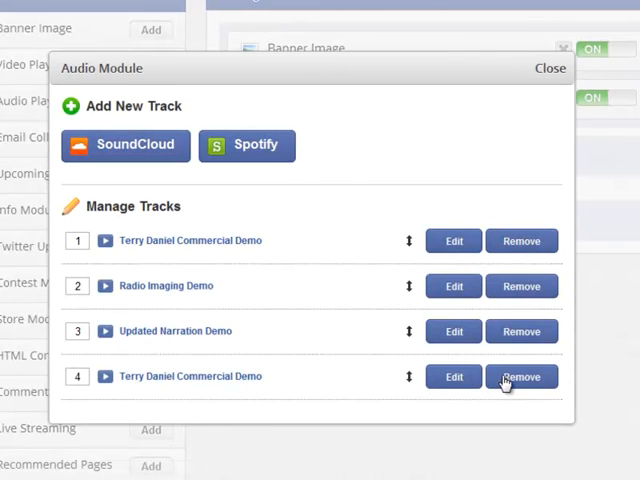
mouse_move(380, 348)
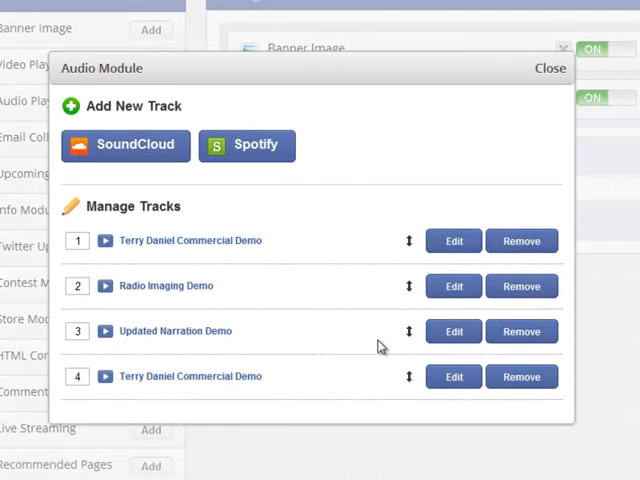
mouse_move(480, 390)
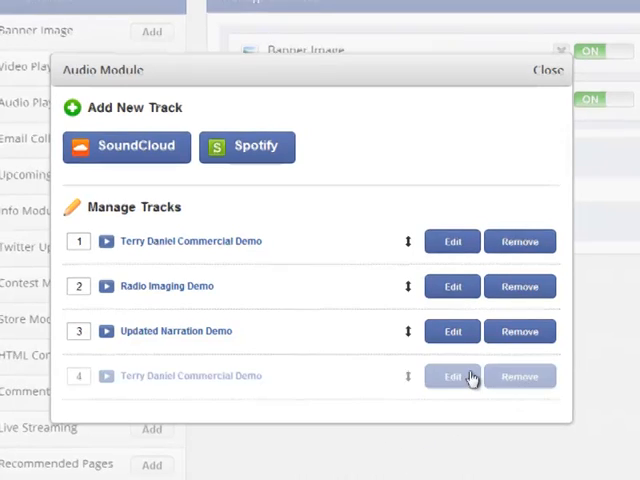
click(548, 70)
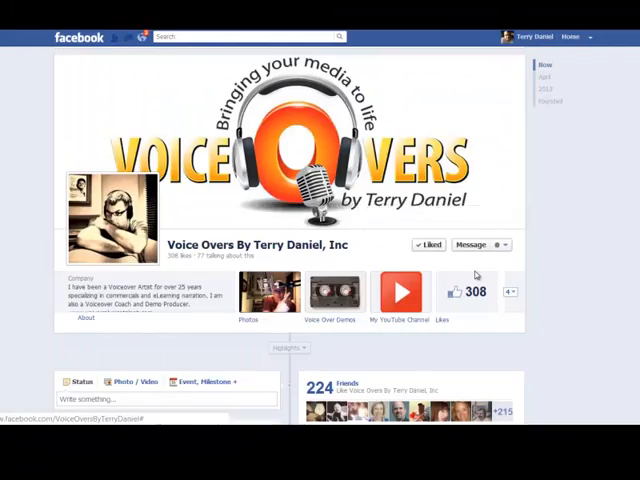
- Scroll the Voice Overs By Terry Daniel page to its app tabs under the cover photo
scroll(up, 3)
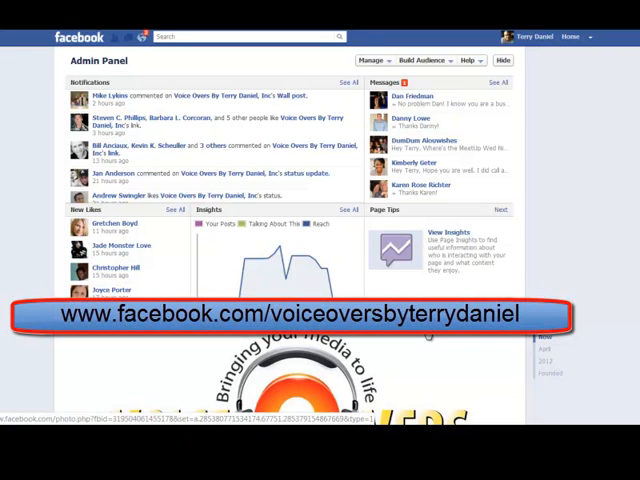
scroll(down, 3)
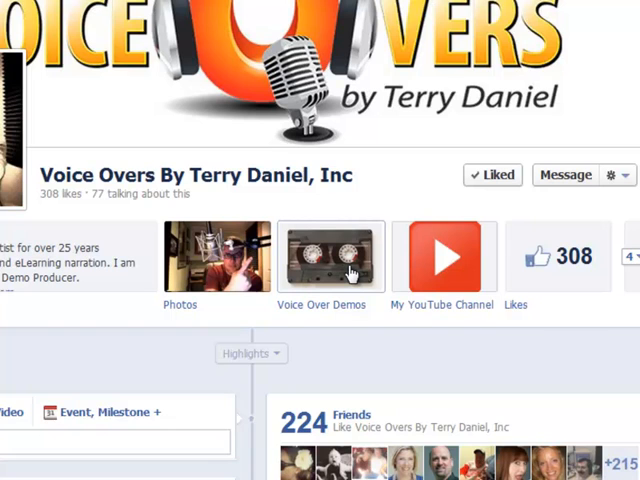
mouse_move(356, 312)
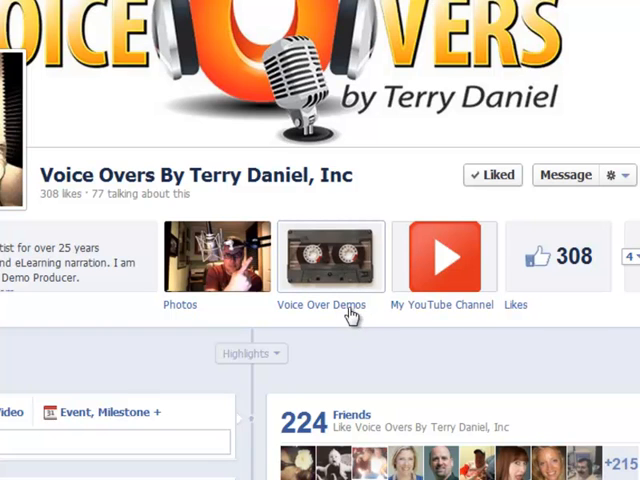
- Show the Voice Over Demos tab's Songs player listing the three demo tracks
click(320, 256)
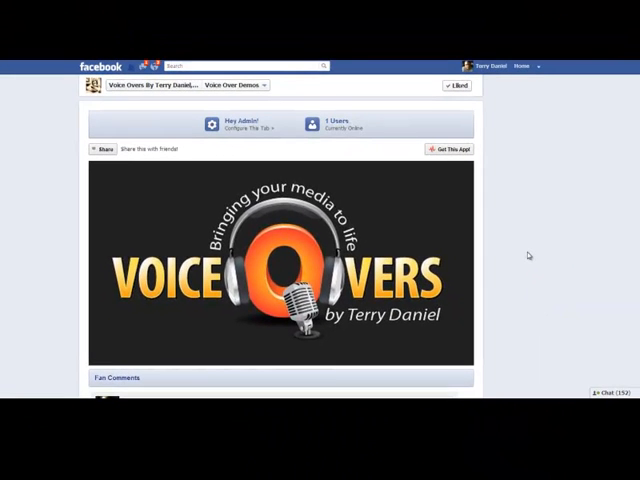
click(456, 84)
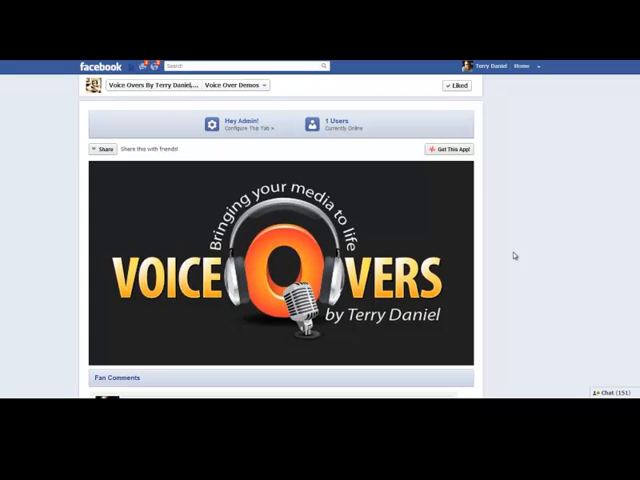
scroll(down, 3)
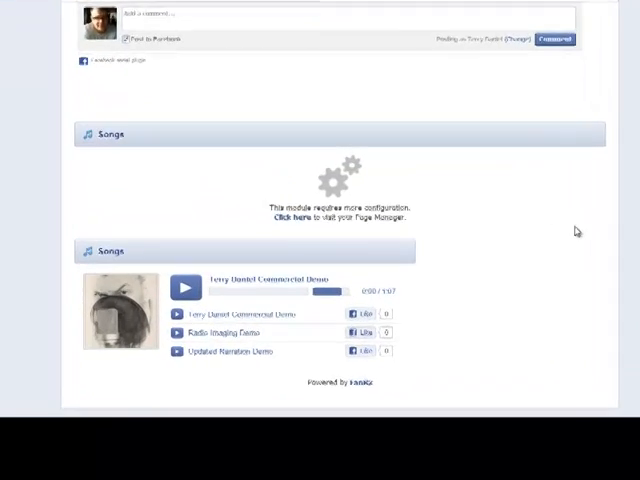
scroll(down, 3)
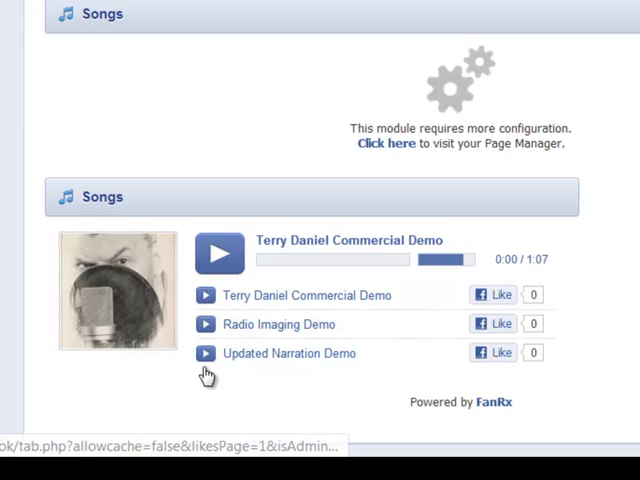
mouse_move(224, 296)
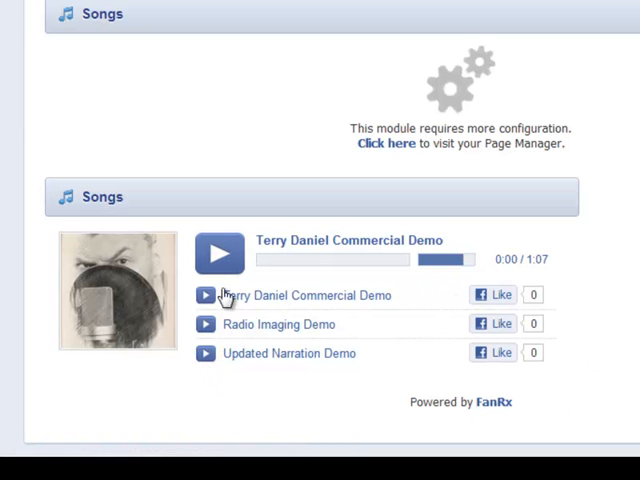